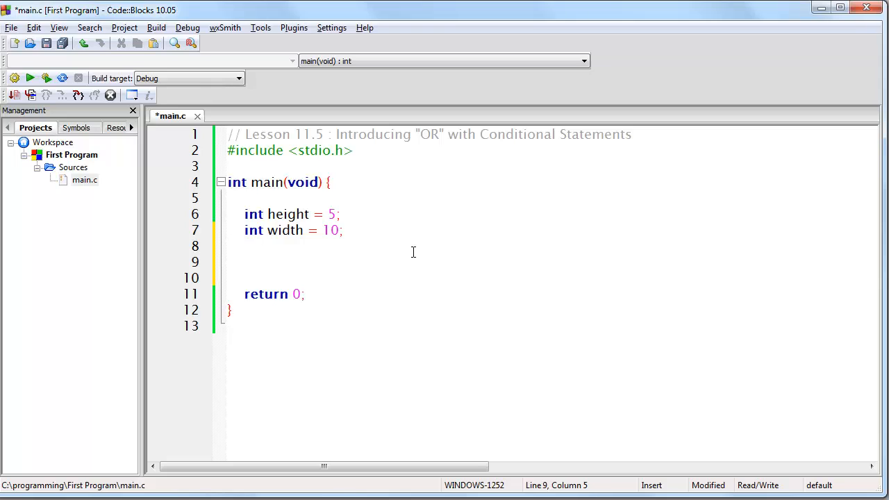
- Write an if block testing height == 5 && width == 10 that prints "True"
type("i")
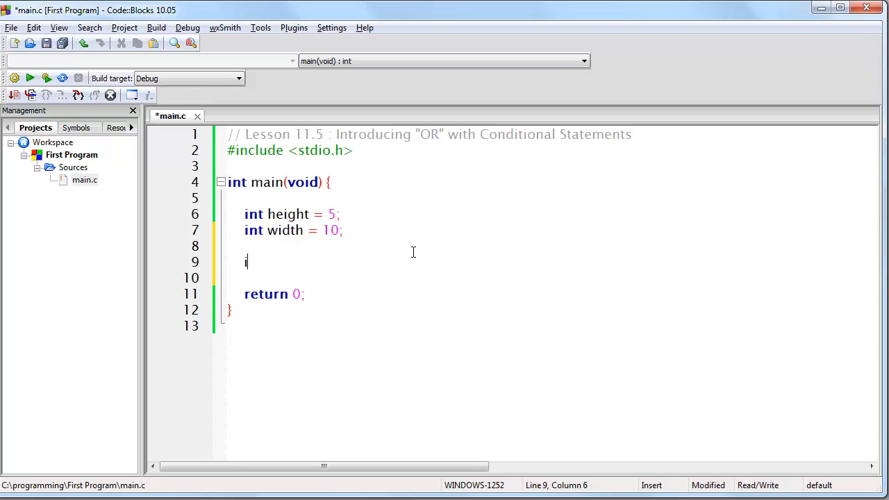
type("f (height ==")
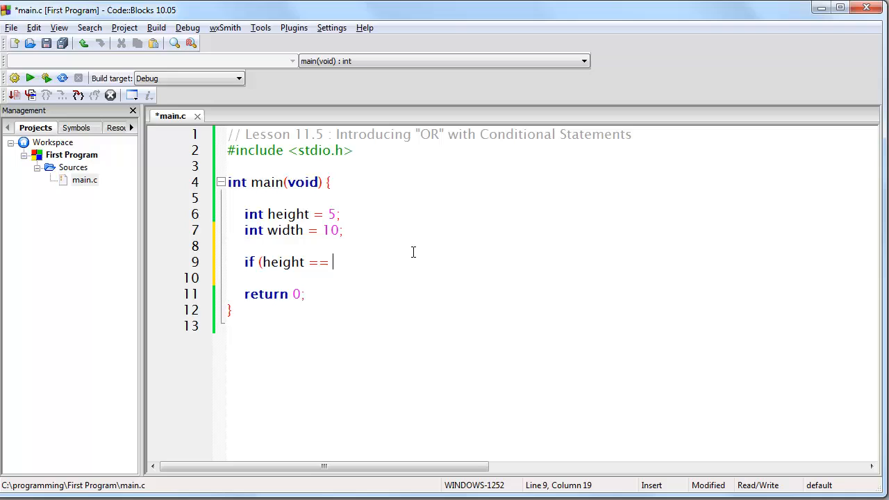
type("5 && width == 10) {")
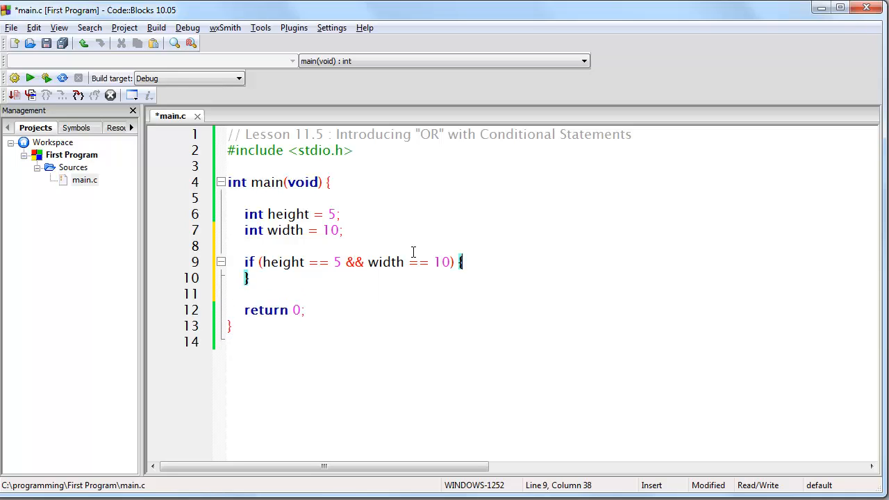
type("printf(\"True\");")
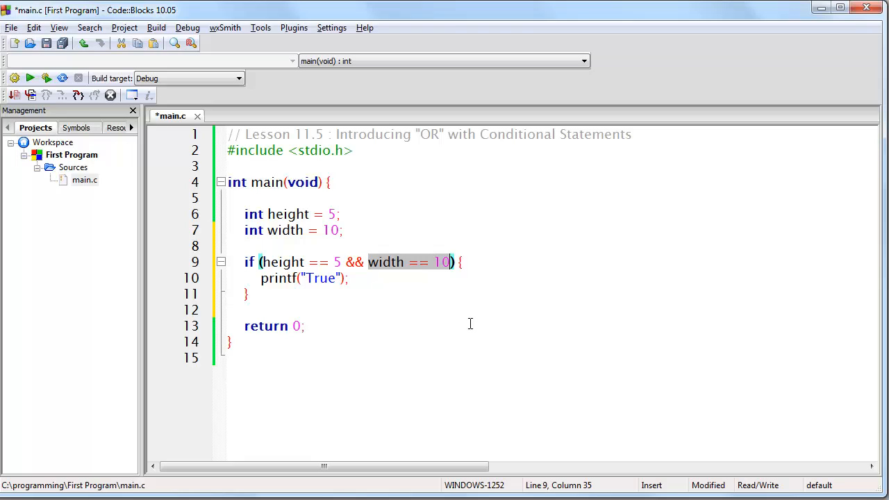
- Change the condition's && to || and add the comment // "Logical OR" above printf
left_click(357, 267)
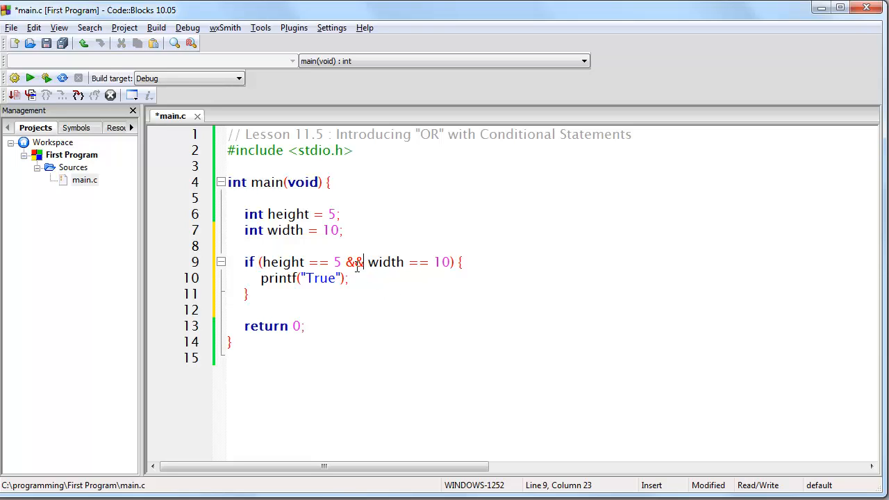
type("||")
type("//  ||")
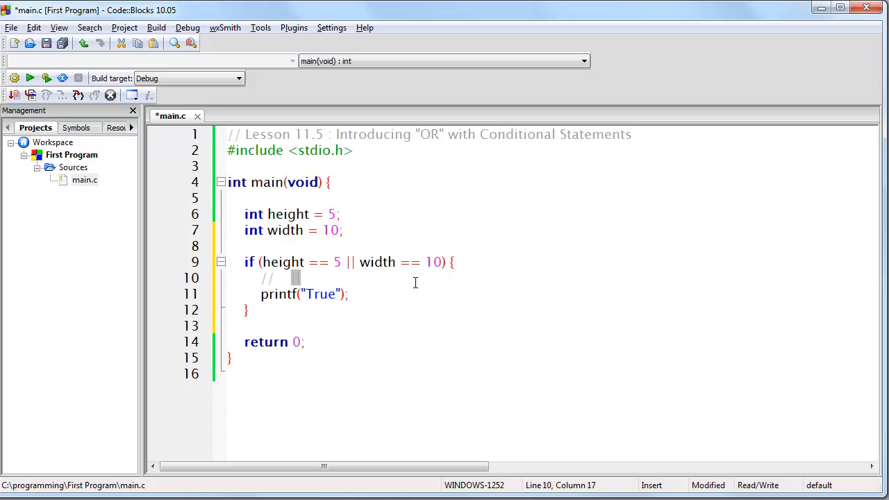
type("\"Log")
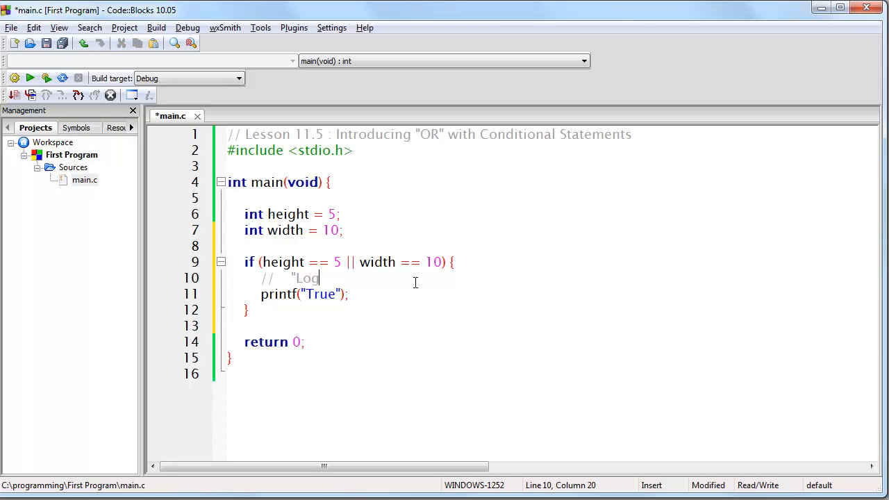
type("ical OR\"")
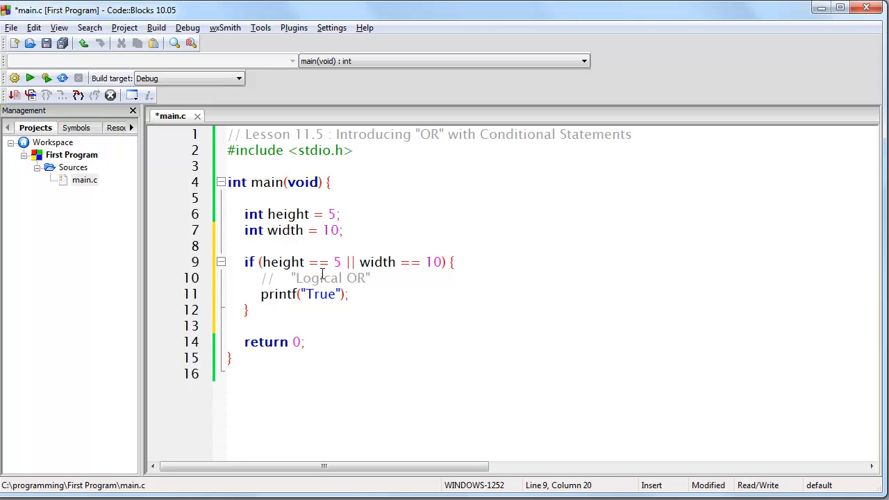
left_click(340, 261)
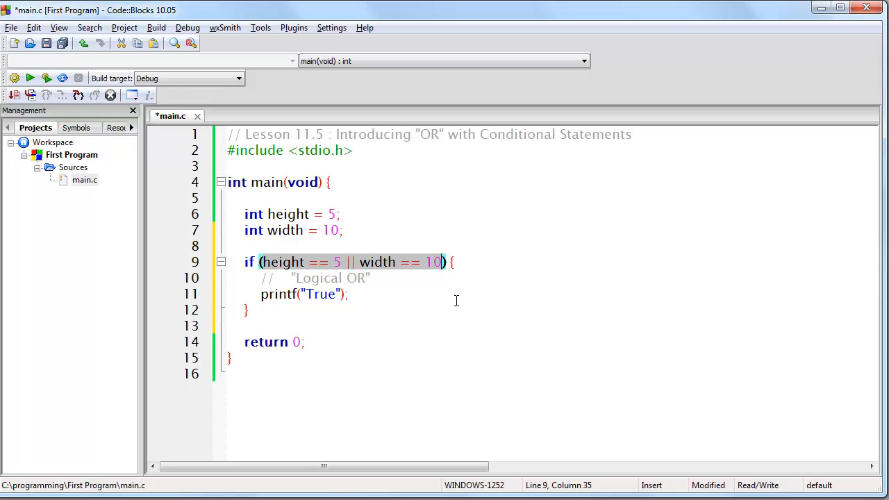
mouse_move(420, 292)
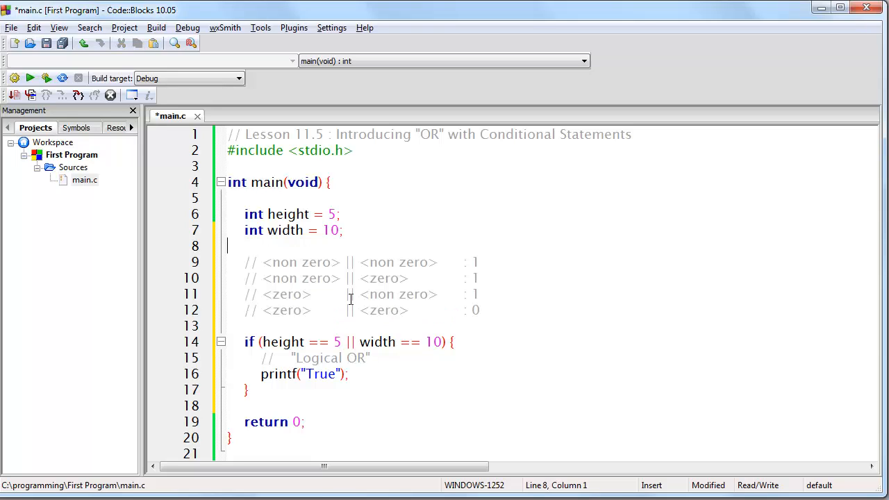
- Write four comment lines of <non zero>/<zero> || combinations giving results 1, 1, 1, 0
left_click(340, 261)
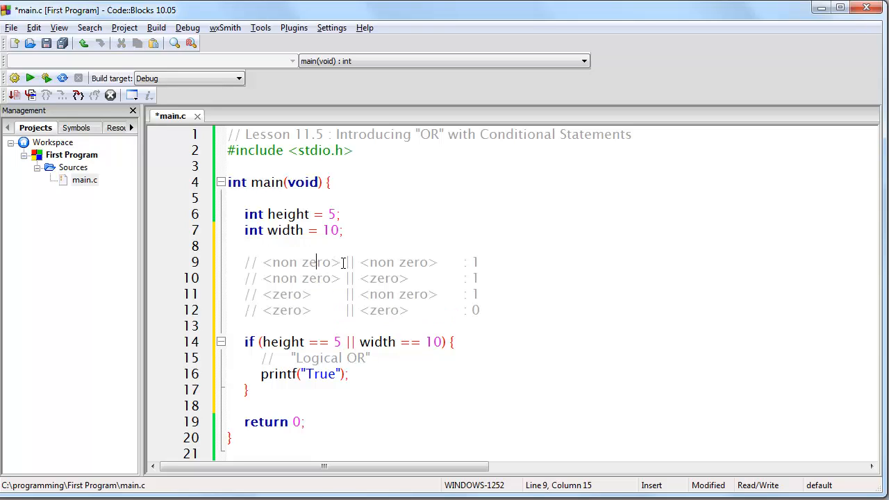
left_click(503, 261)
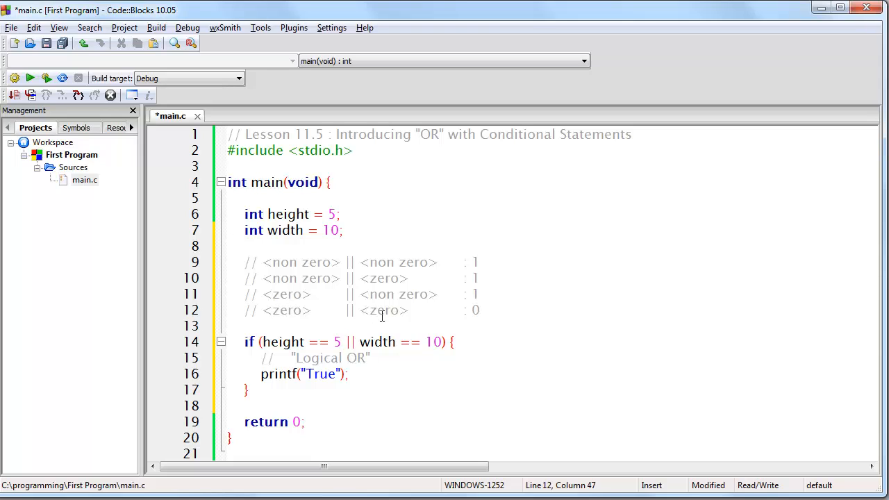
mouse_move(481, 319)
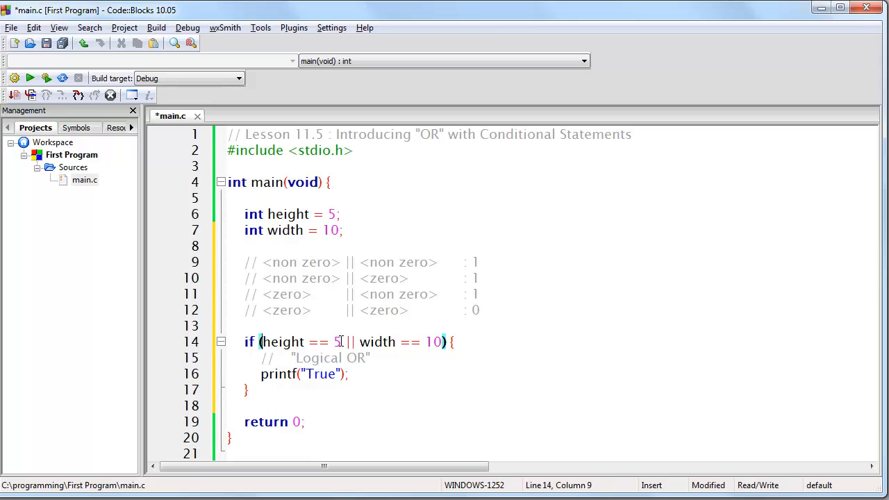
left_click_drag(263, 342, 342, 342)
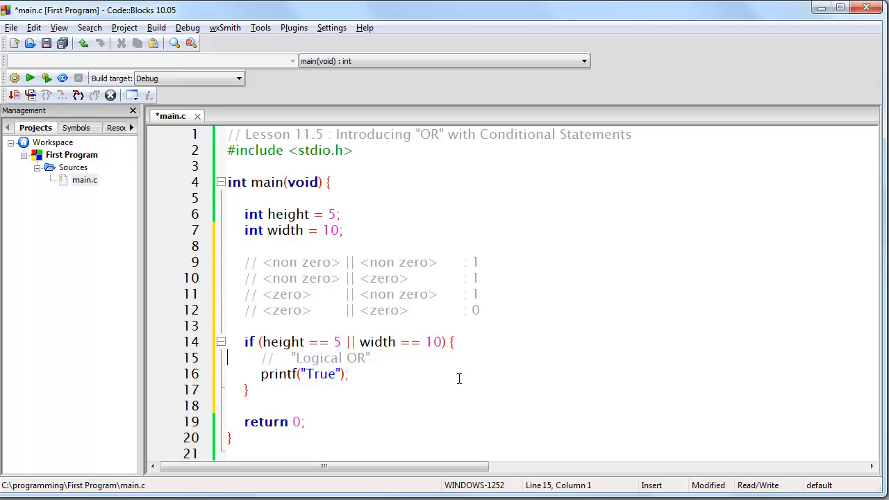
mouse_move(525, 328)
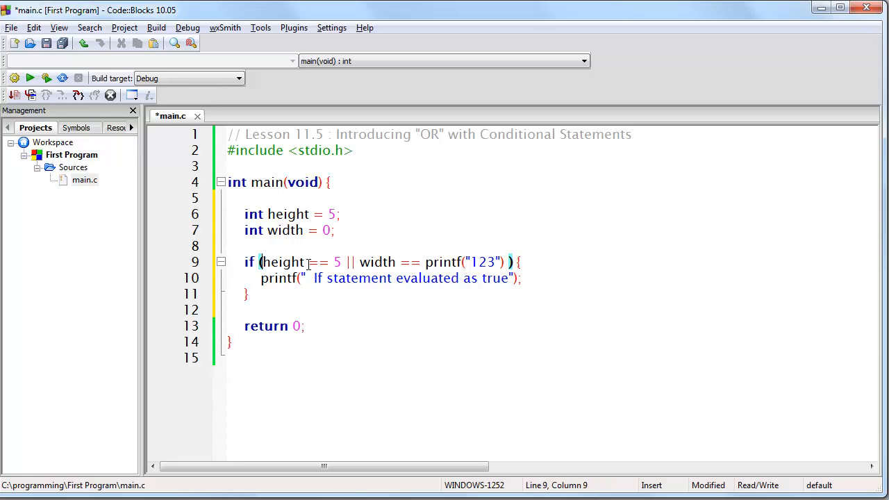
- Make width == printf("123") the OR's right operand and highlight it for review
left_click_drag(261, 261, 342, 261)
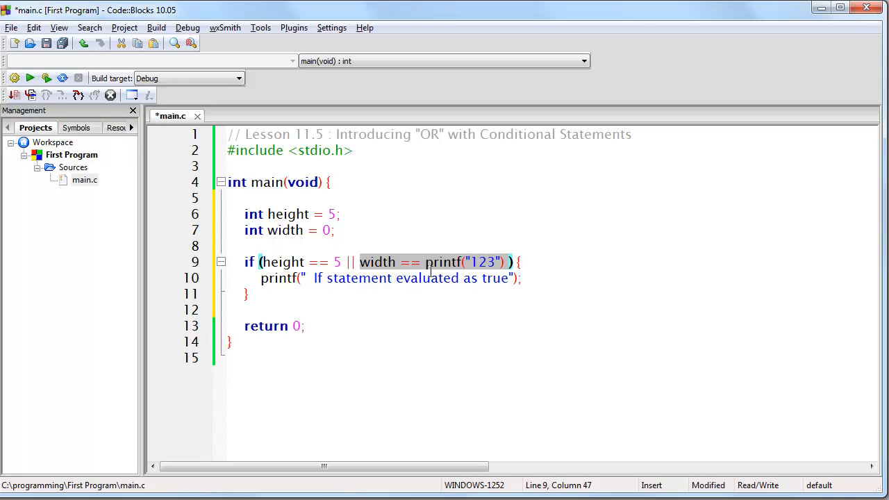
left_click(425, 261)
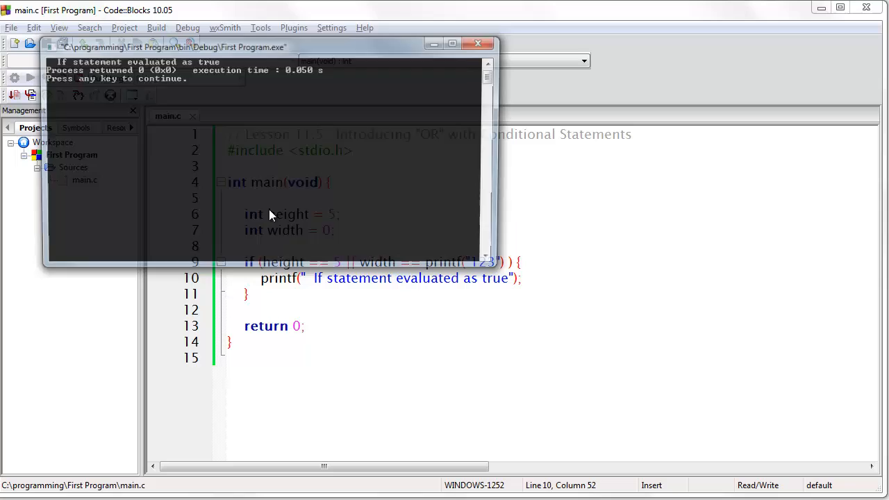
- Run the program and reposition the console showing "If statement evaluated as true"
left_click_drag(173, 48, 459, 309)
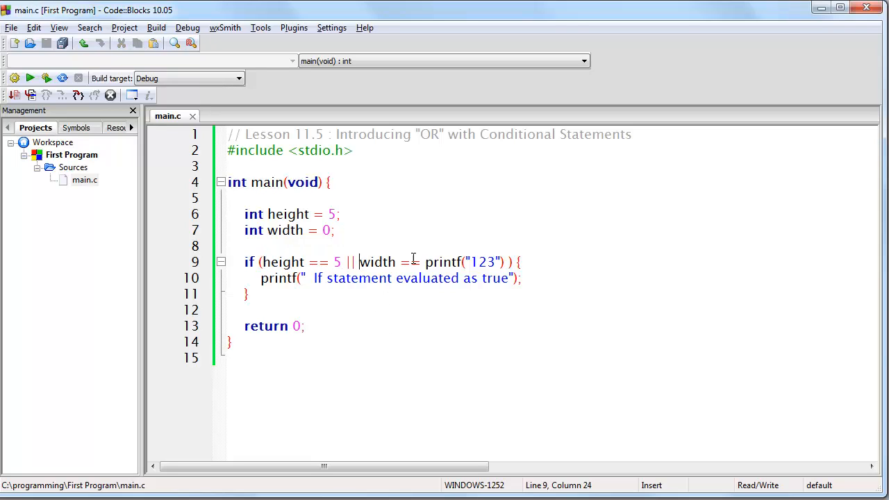
left_click_drag(358, 261, 506, 261)
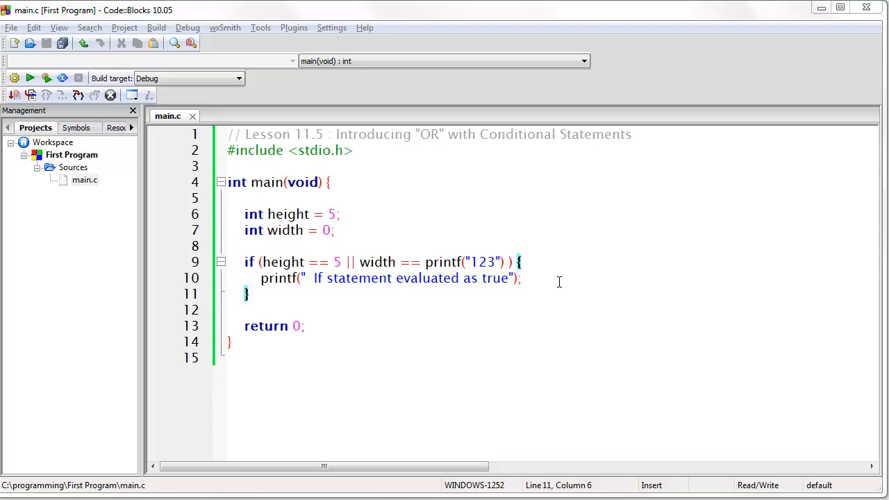
mouse_move(555, 342)
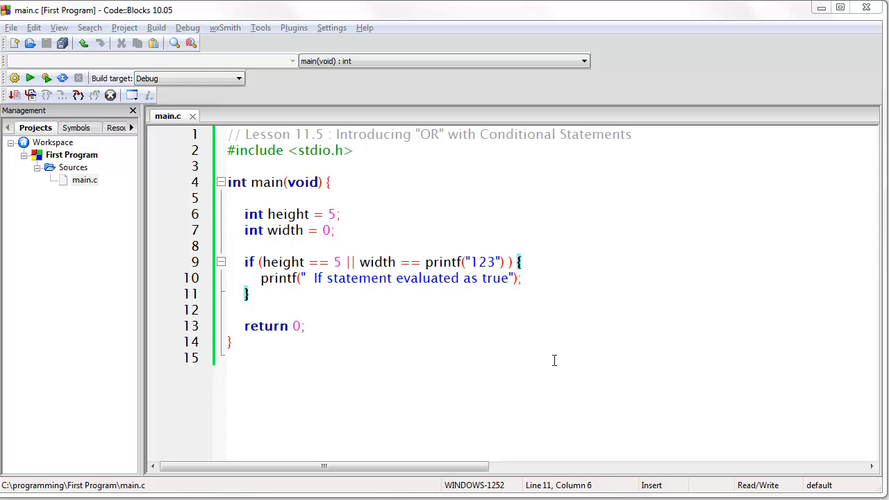
mouse_move(548, 355)
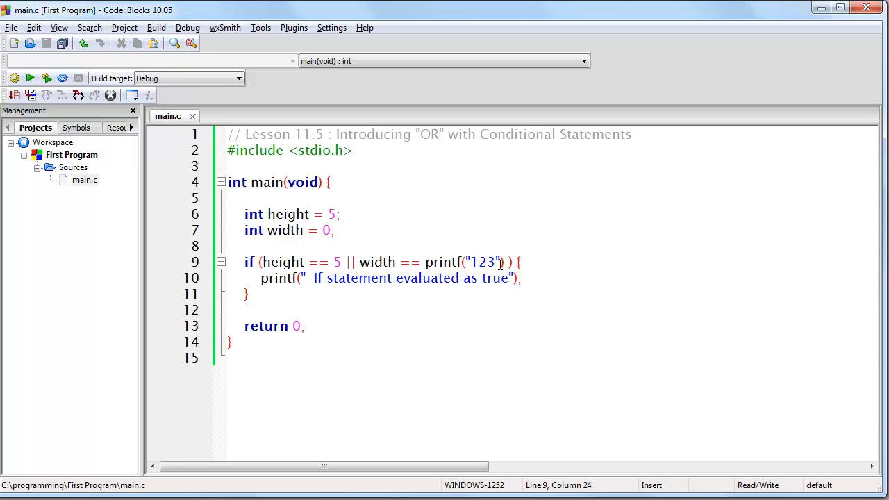
left_click_drag(360, 261, 503, 261)
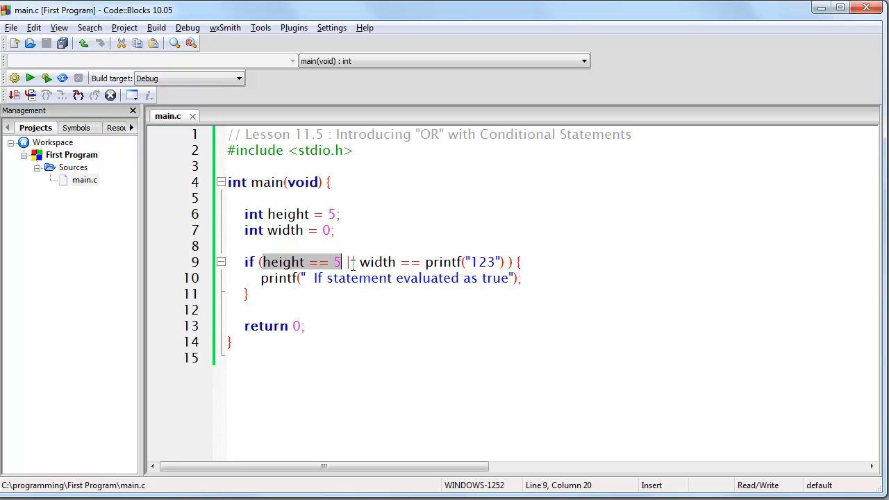
type("|")
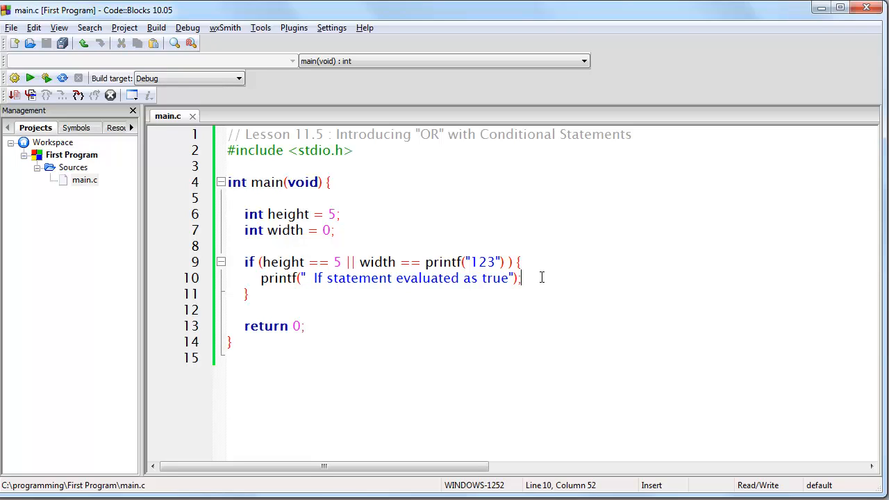
mouse_move(507, 278)
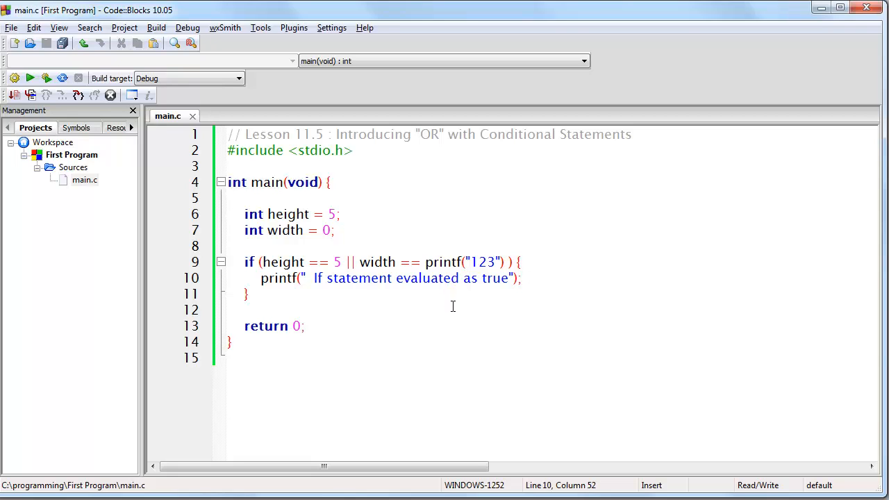
mouse_move(456, 311)
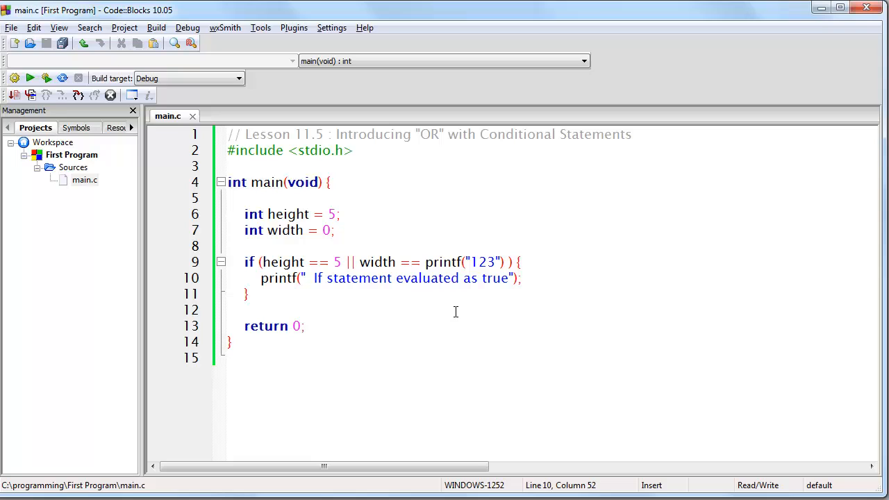